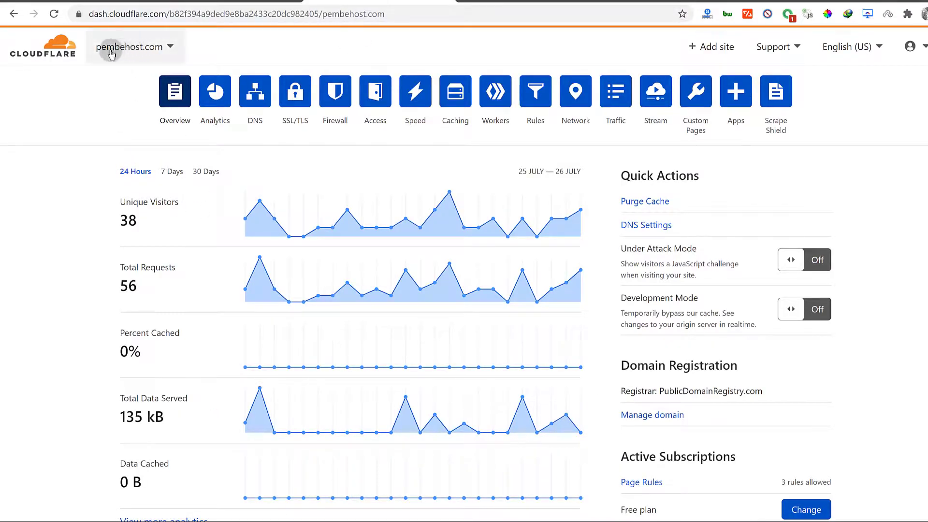
mouse_move(130, 52)
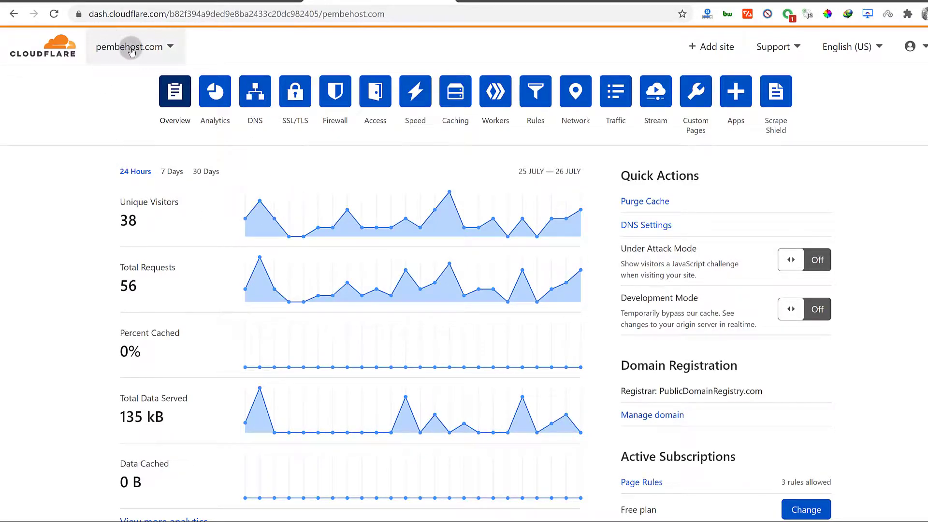
mouse_move(414, 92)
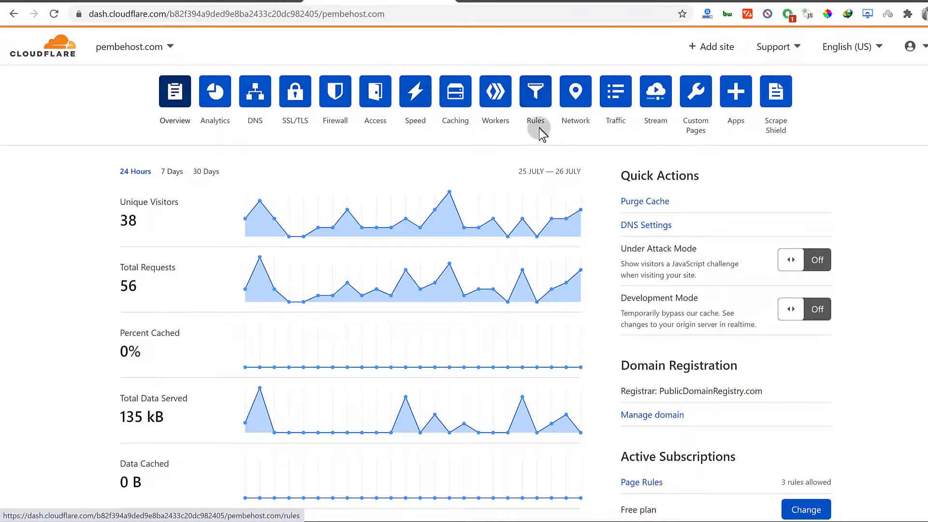
Open the Page Rules section of the pembehost.com site.
left_click(534, 91)
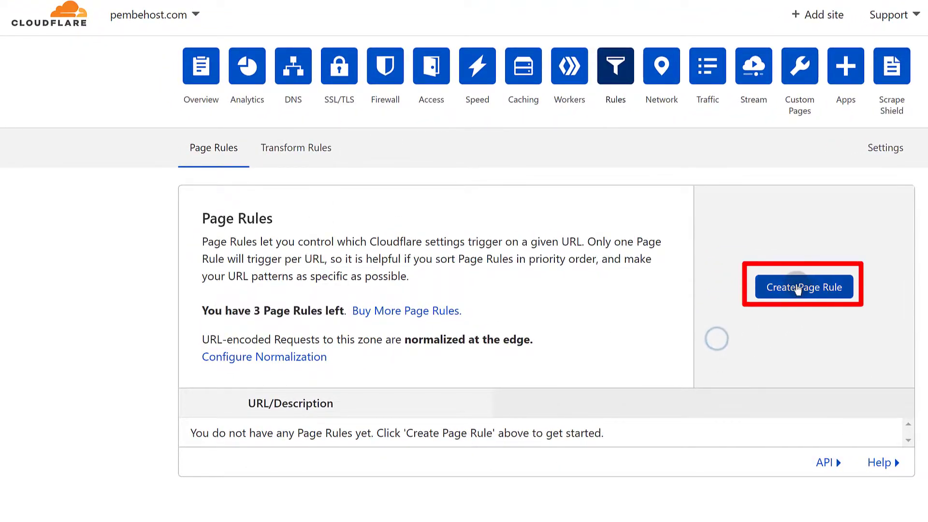
Create a new page rule with the URL pattern pembehost.com/*.
left_click(802, 287)
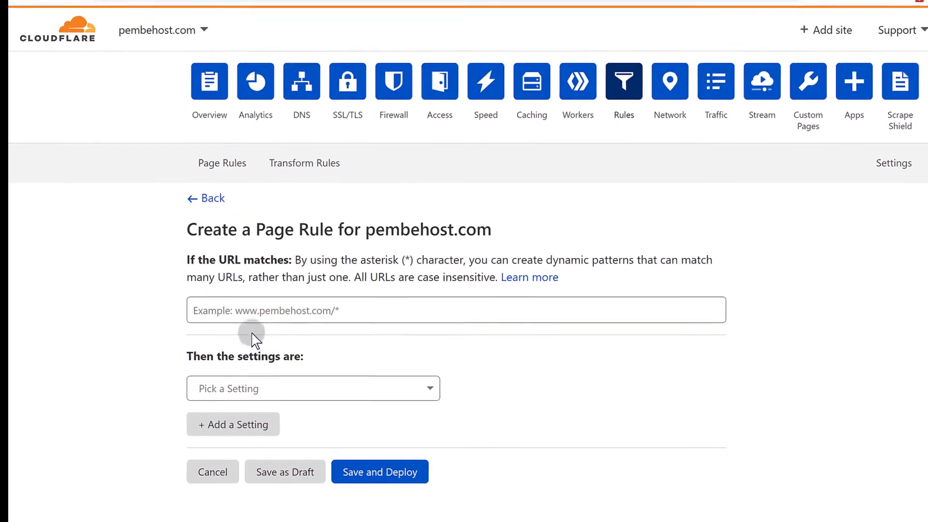
right_click(195, 11)
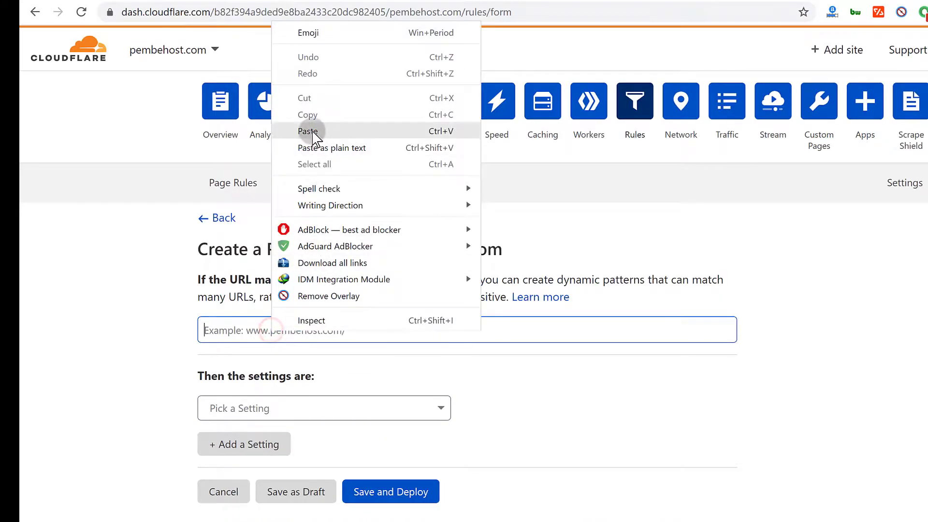
left_click(308, 131)
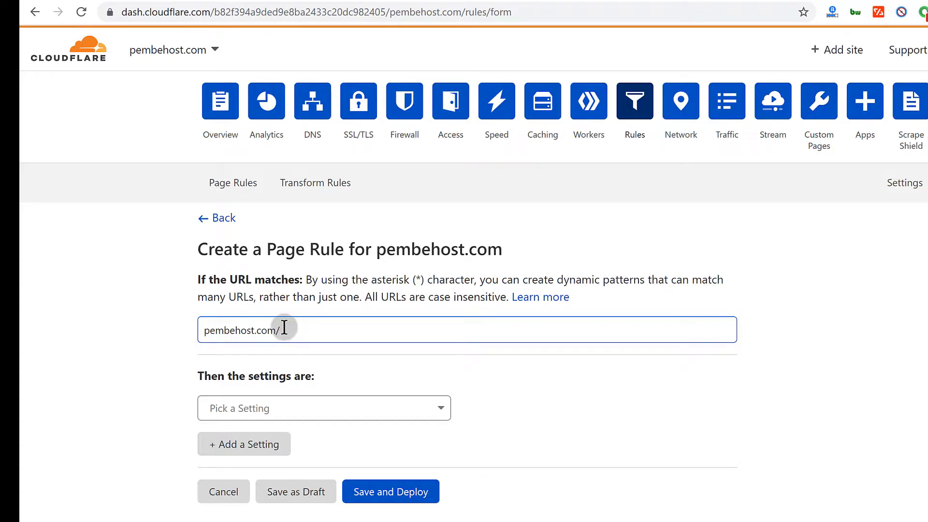
type("*")
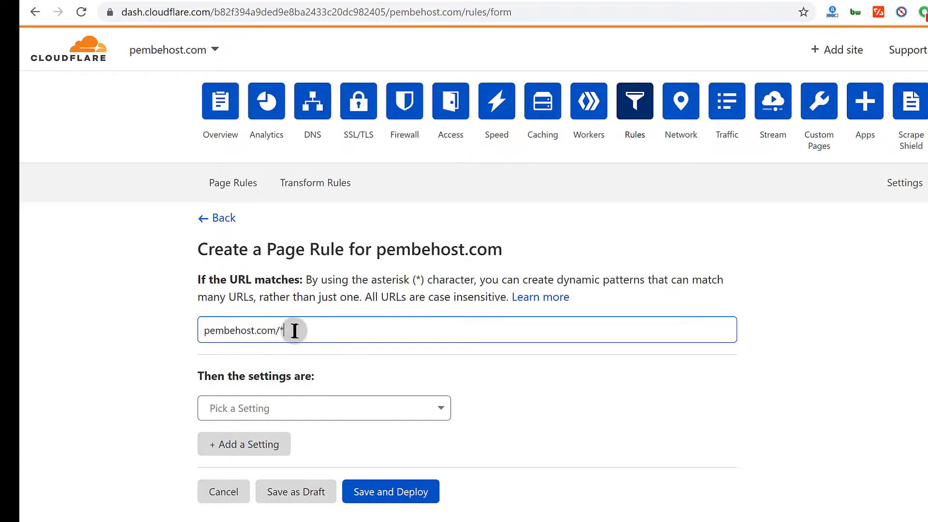
mouse_move(343, 352)
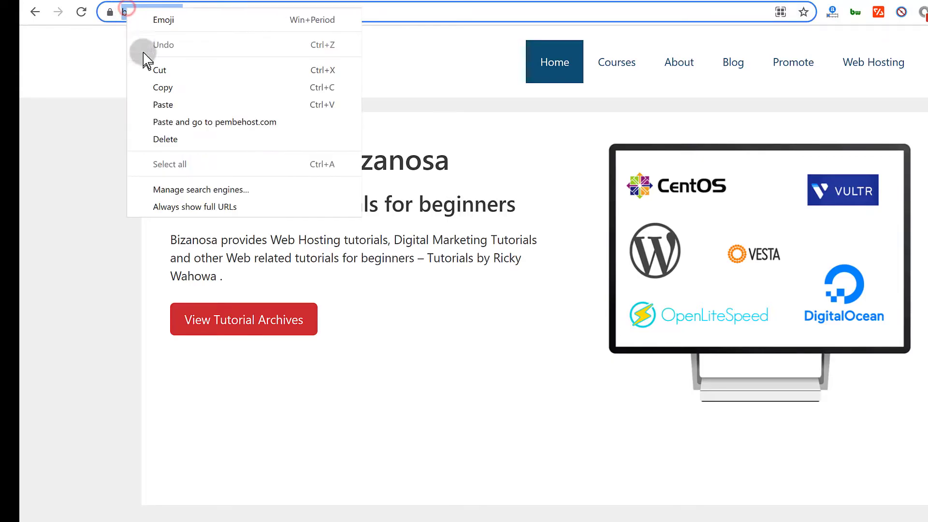
Choose Forwarding URL as the page rule's setting.
left_click(214, 121)
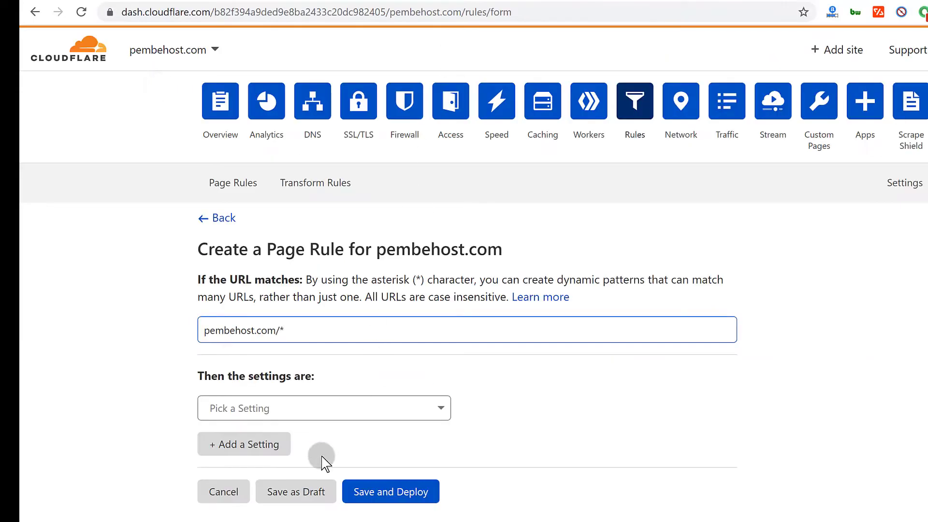
left_click(324, 407)
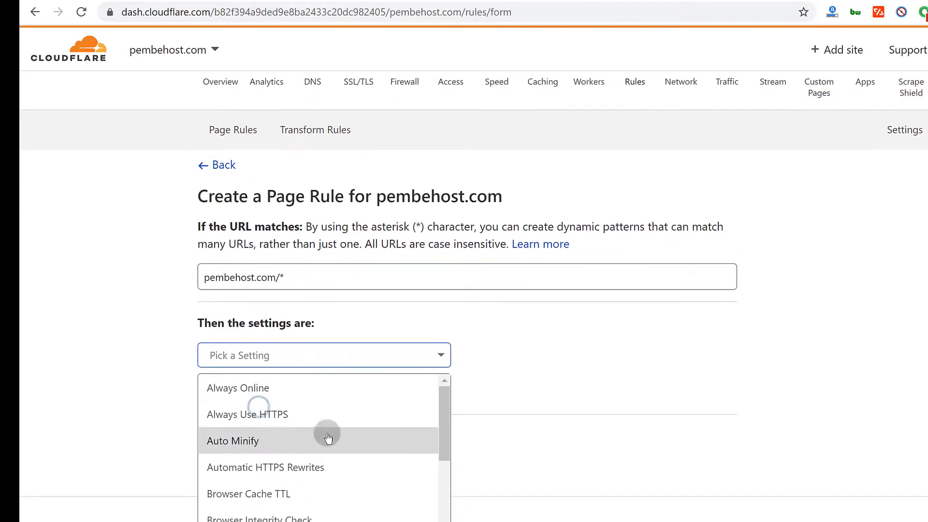
scroll("down", 3)
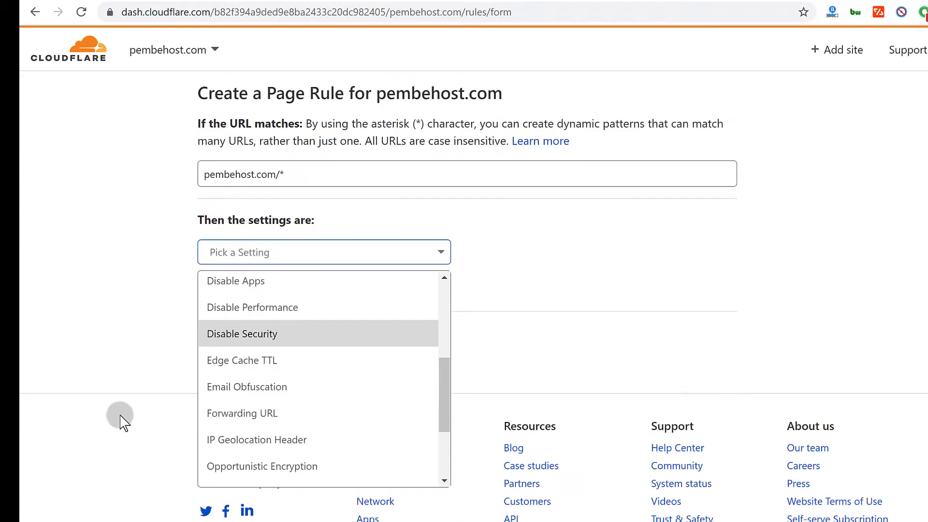
scroll("up", 3)
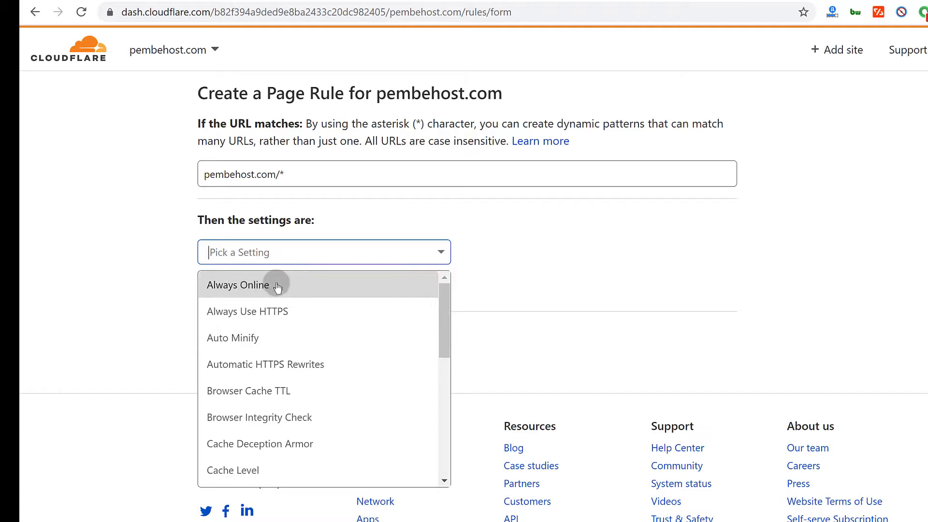
scroll("down", 3)
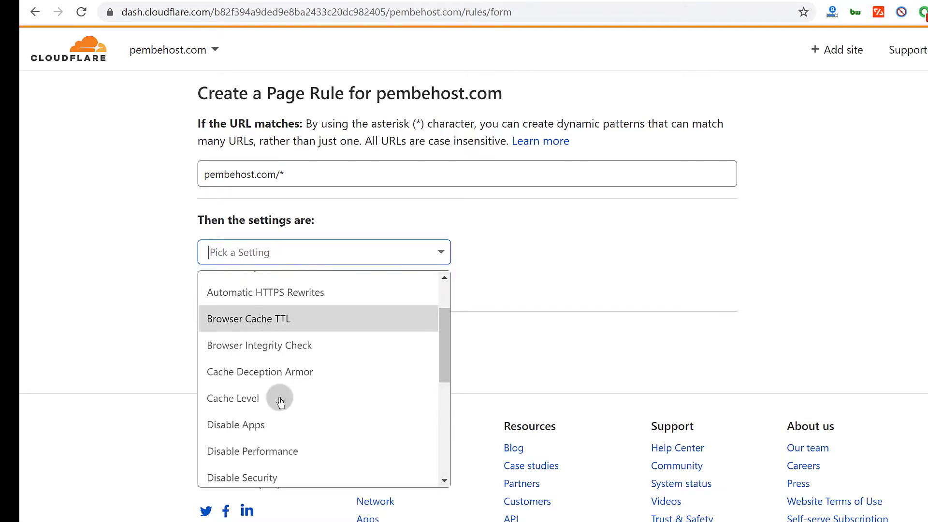
scroll("down", 3)
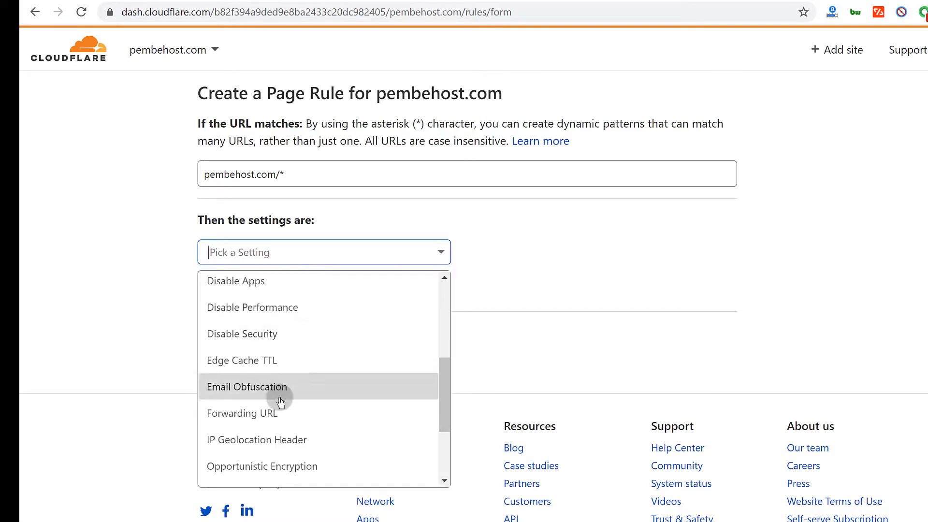
left_click(241, 413)
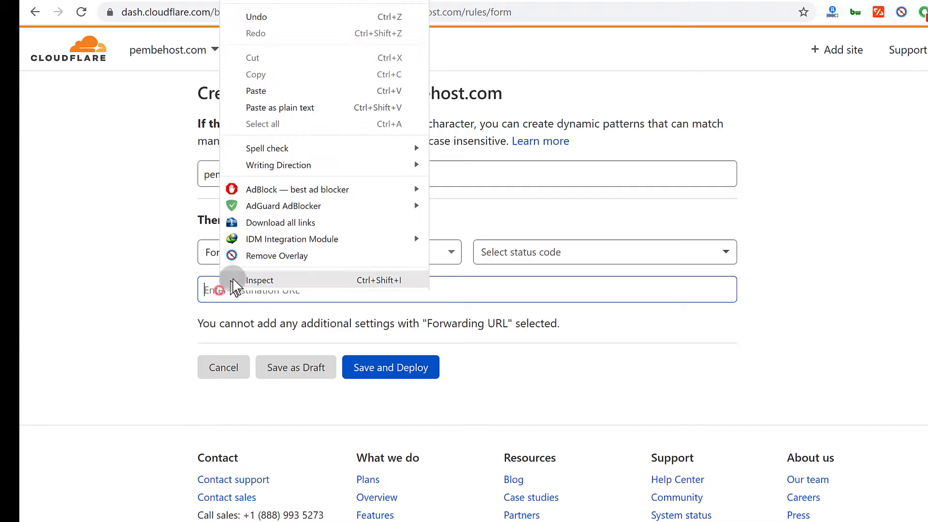
left_click(604, 323)
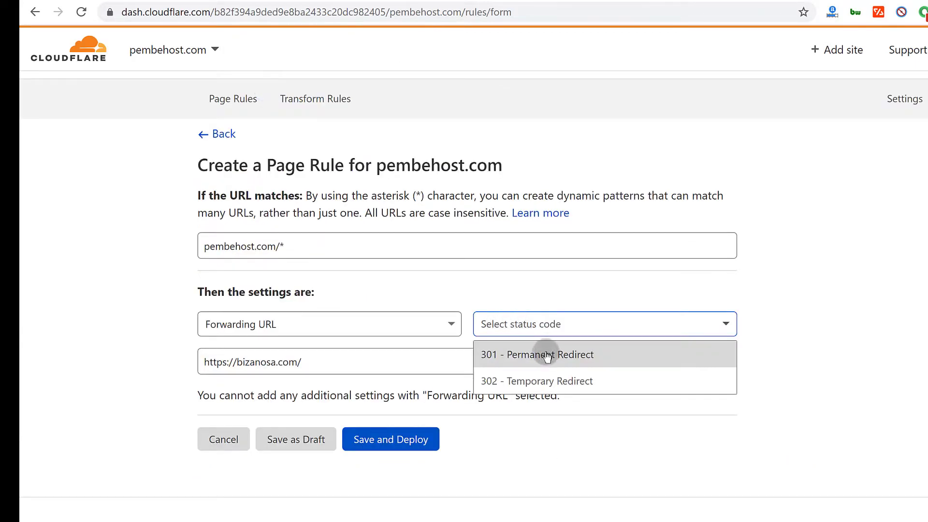
left_click(536, 380)
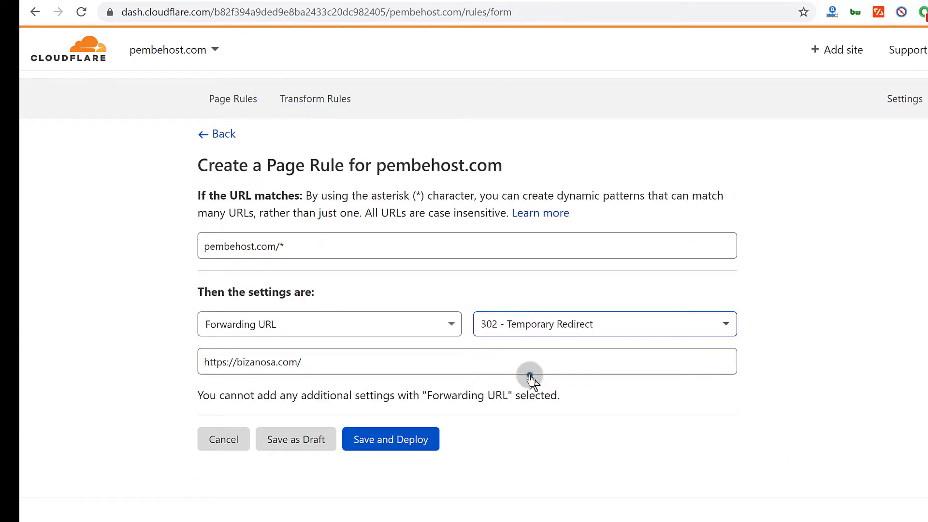
mouse_move(379, 385)
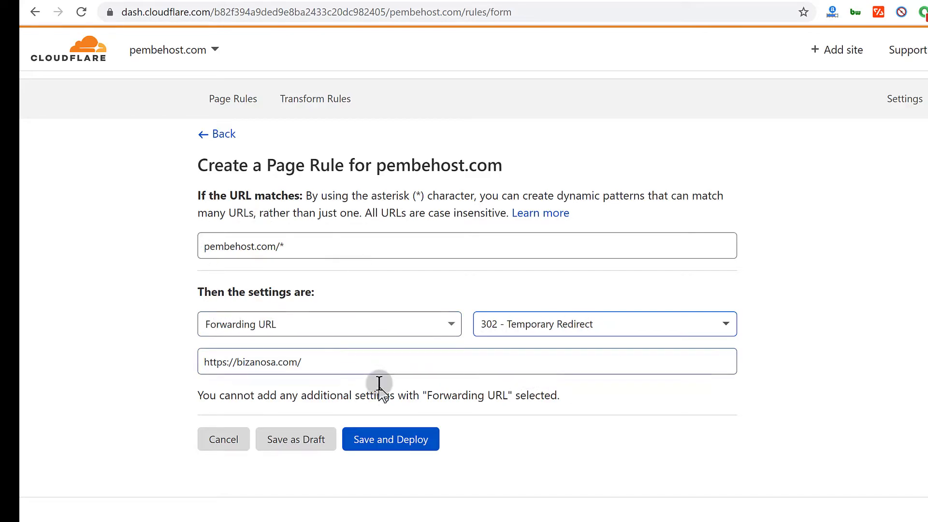
mouse_move(390, 439)
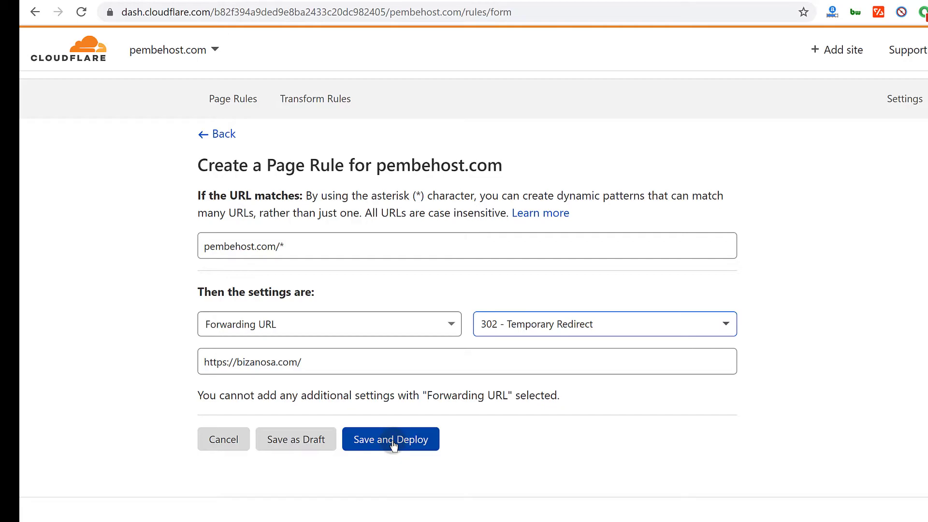
left_click(389, 439)
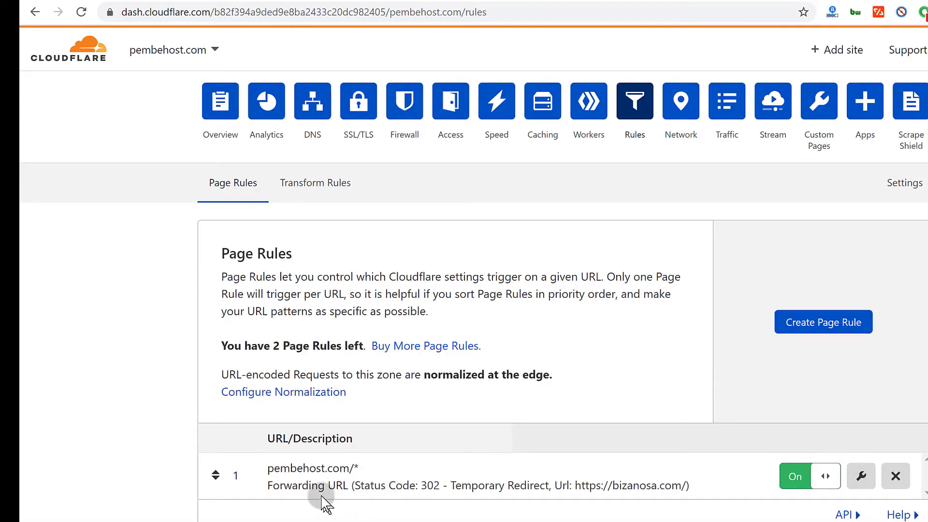
mouse_move(659, 485)
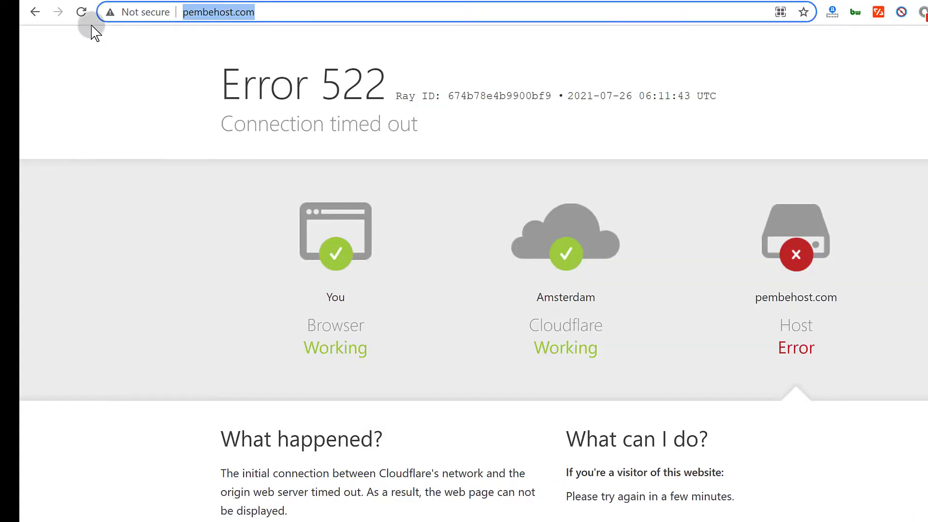
Reload pembehost.com, then visit pembehost.com/west to test the wildcard redirect.
left_click(81, 12)
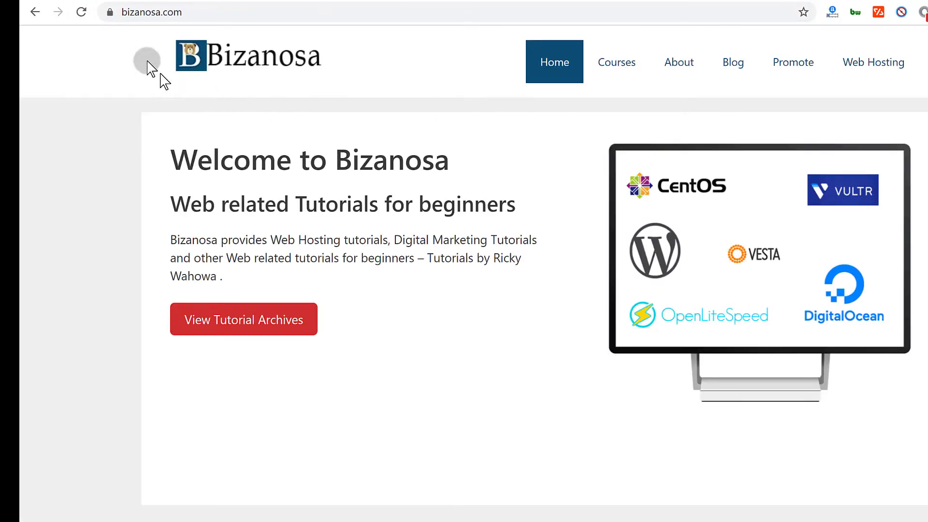
mouse_move(223, 274)
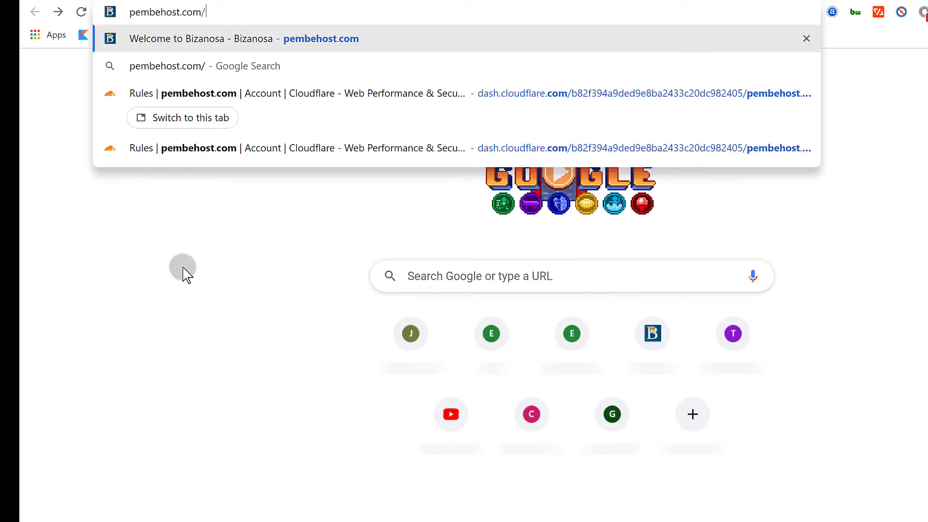
type("west")
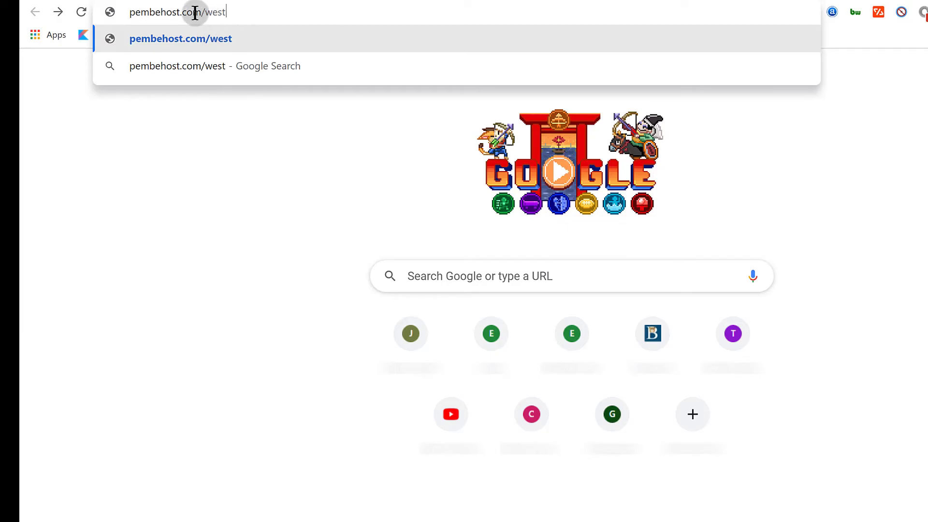
mouse_move(237, 97)
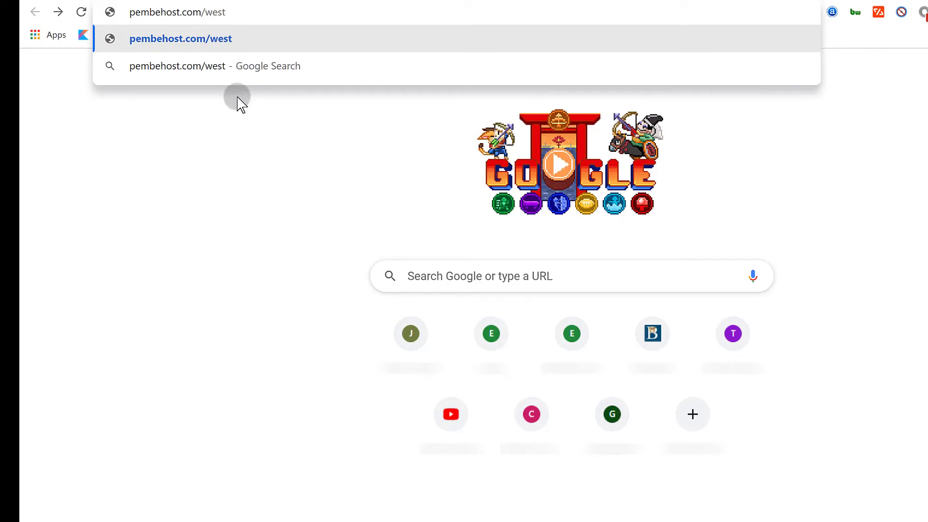
left_click(180, 39)
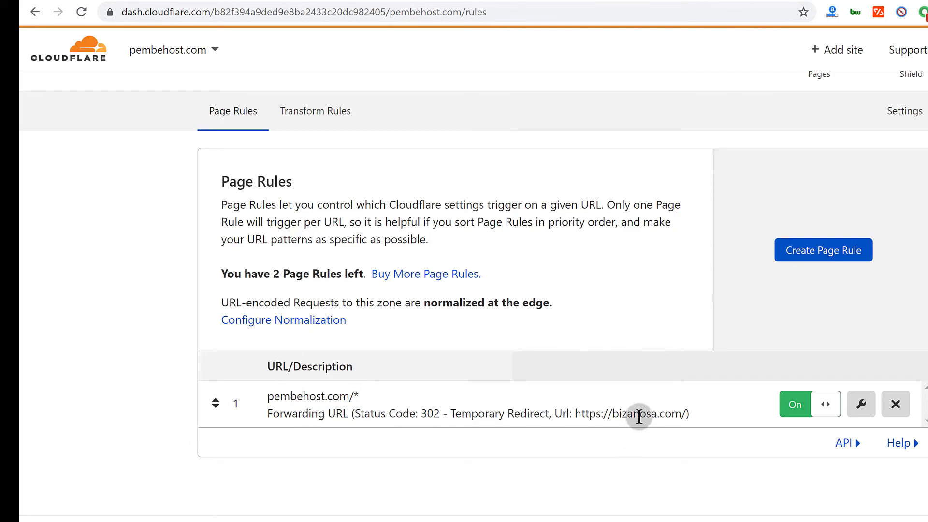
mouse_move(632, 414)
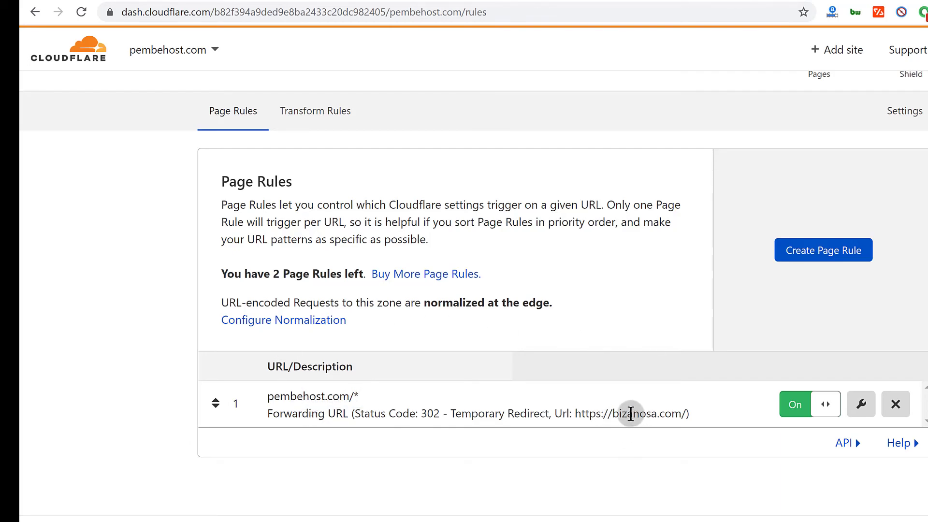